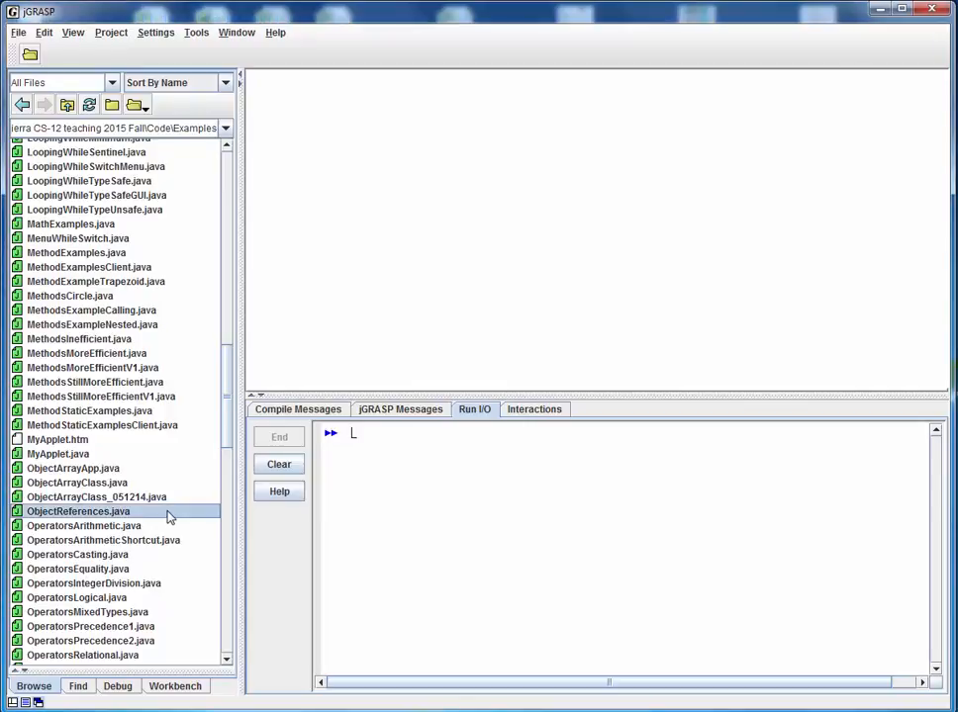
Open ObjectReferences.java from the Browse file list
double_click(77, 511)
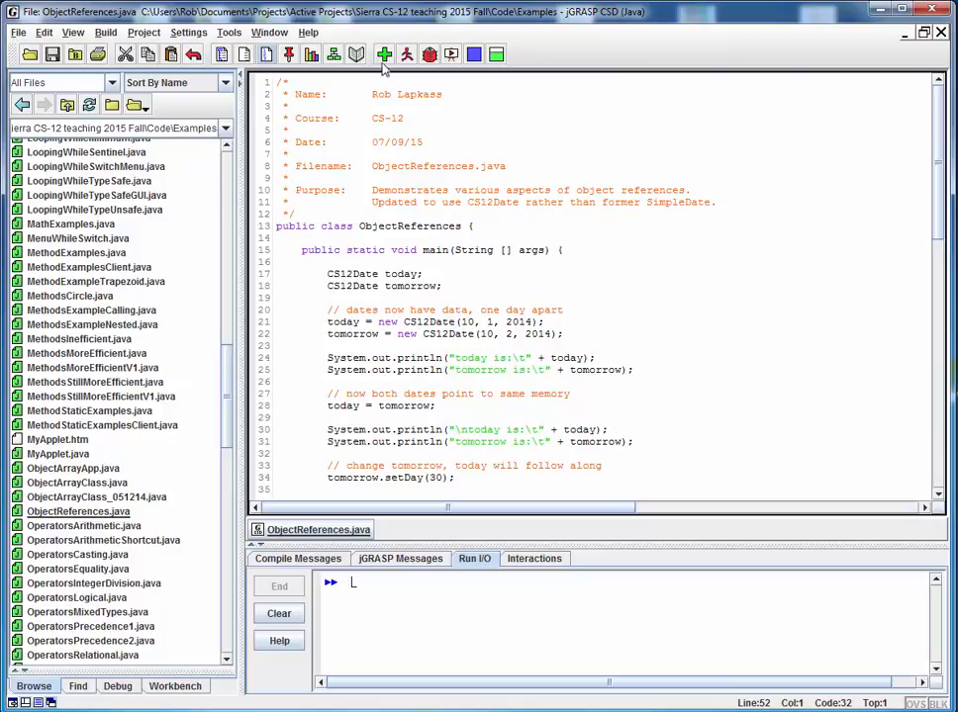
Compile ObjectReferences.java and launch the debugger, pausing at line 24
left_click(384, 54)
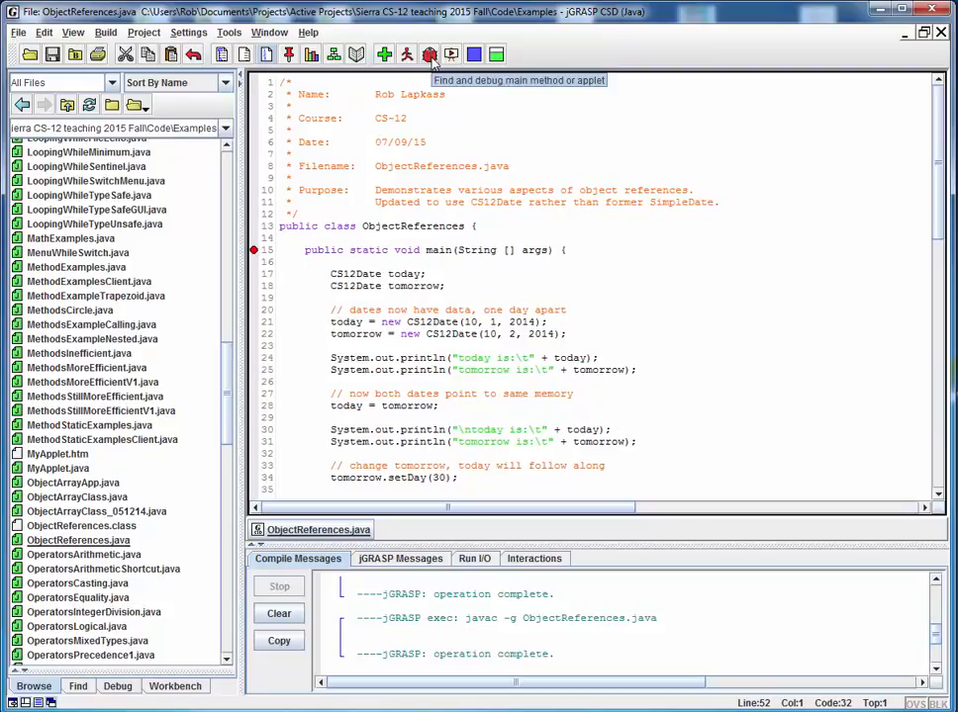
left_click(430, 54)
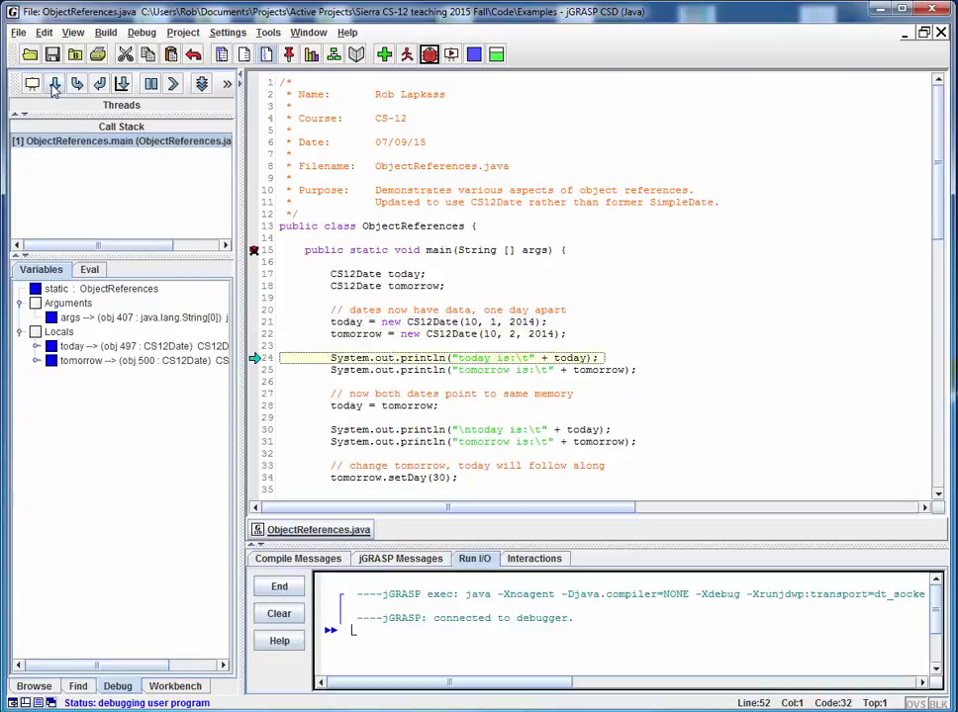
Expand today and tomorrow's fields, then step to line 34 where both show 10/2/2014
left_click(53, 346)
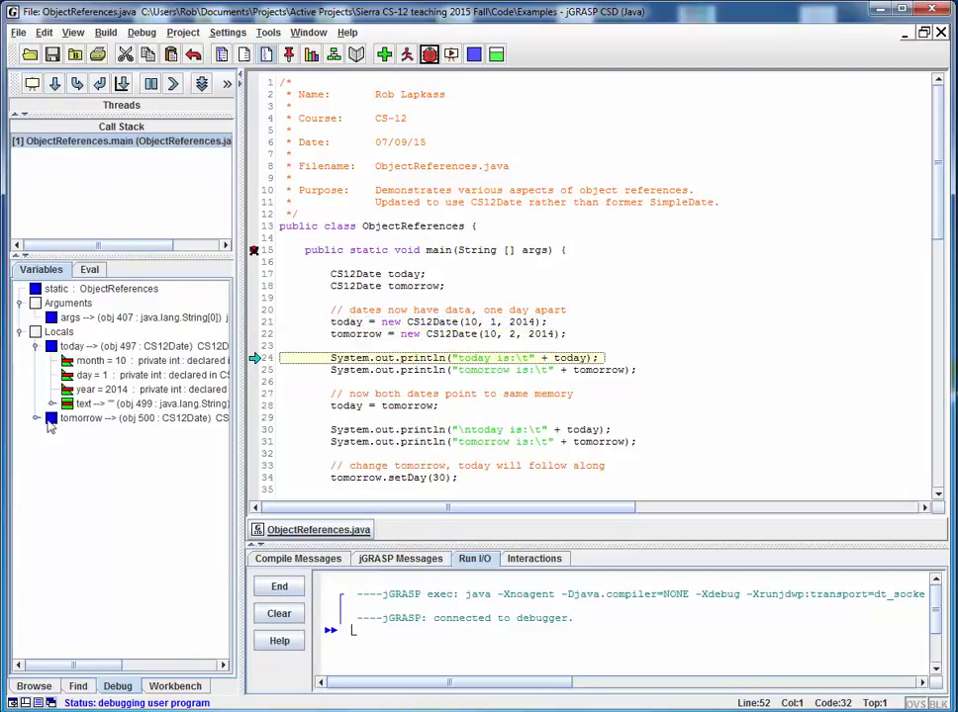
left_click(37, 417)
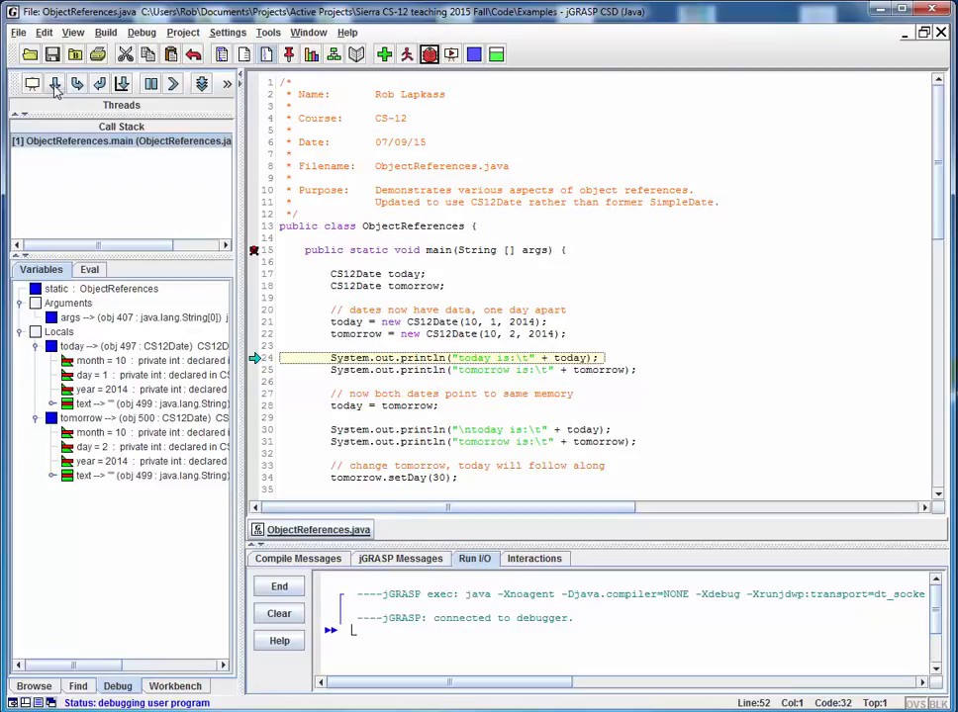
left_click(55, 83)
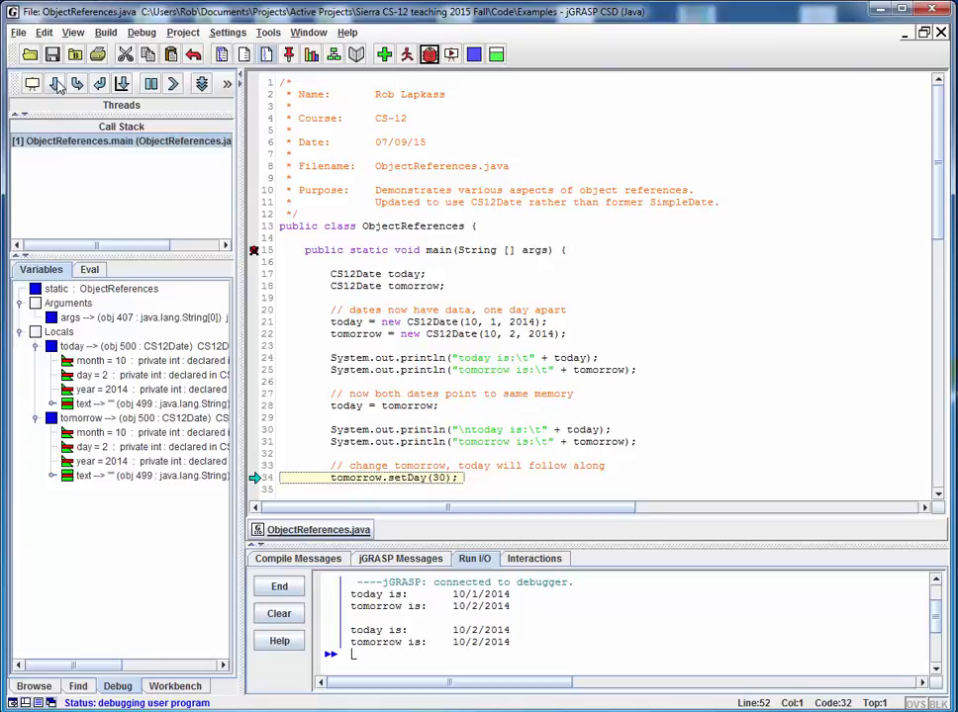
mouse_move(57, 83)
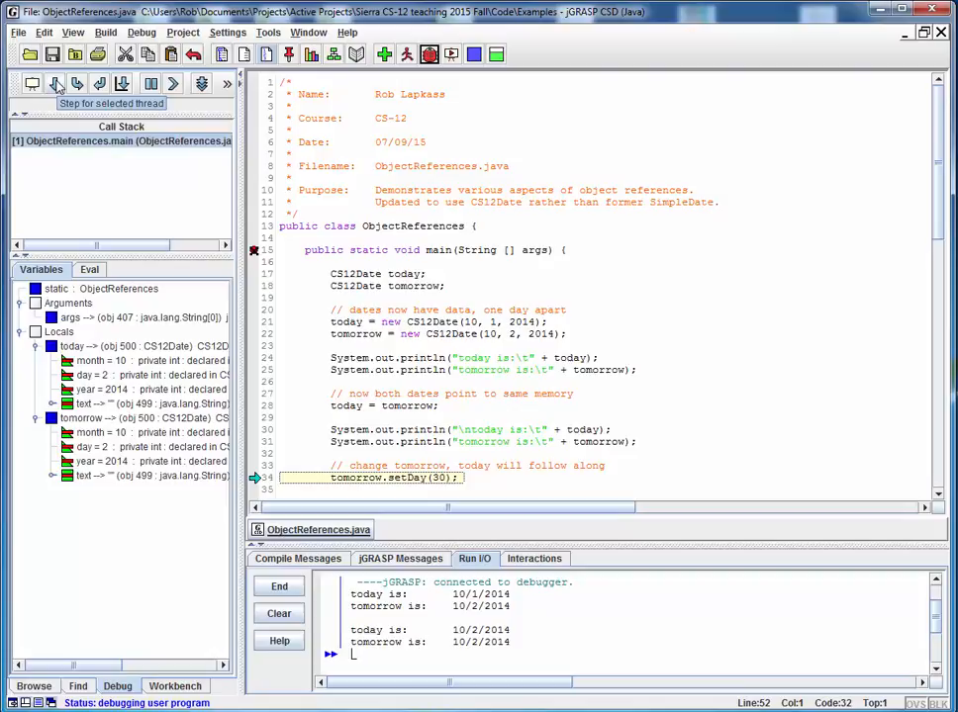
Step to line 53's nextDay call, with today 10/28/2014 and tomorrow null
left_click(56, 83)
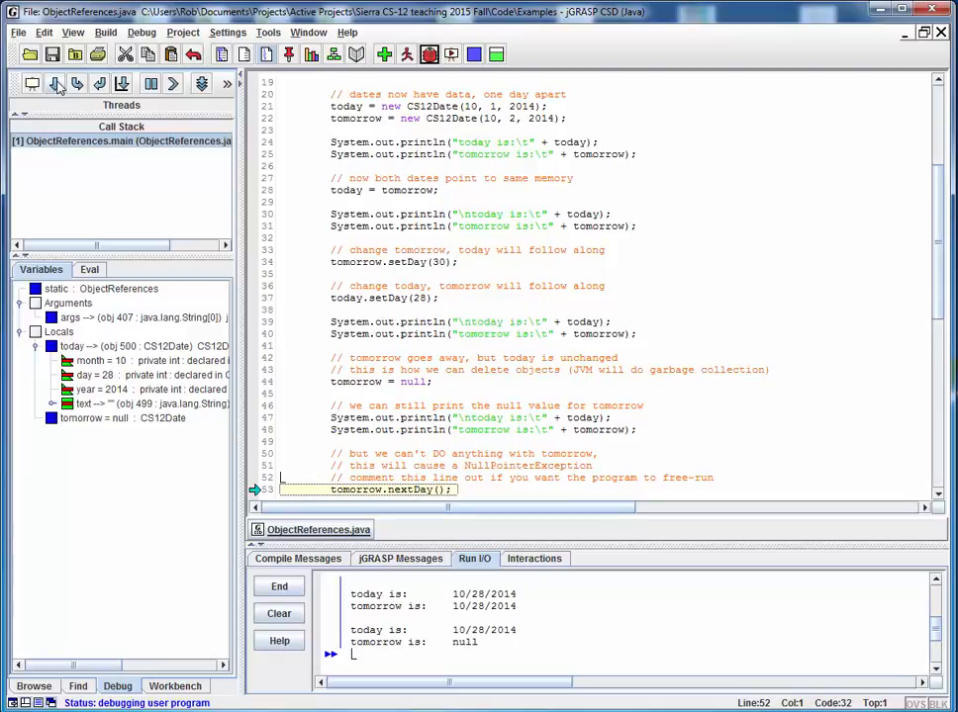
mouse_move(57, 83)
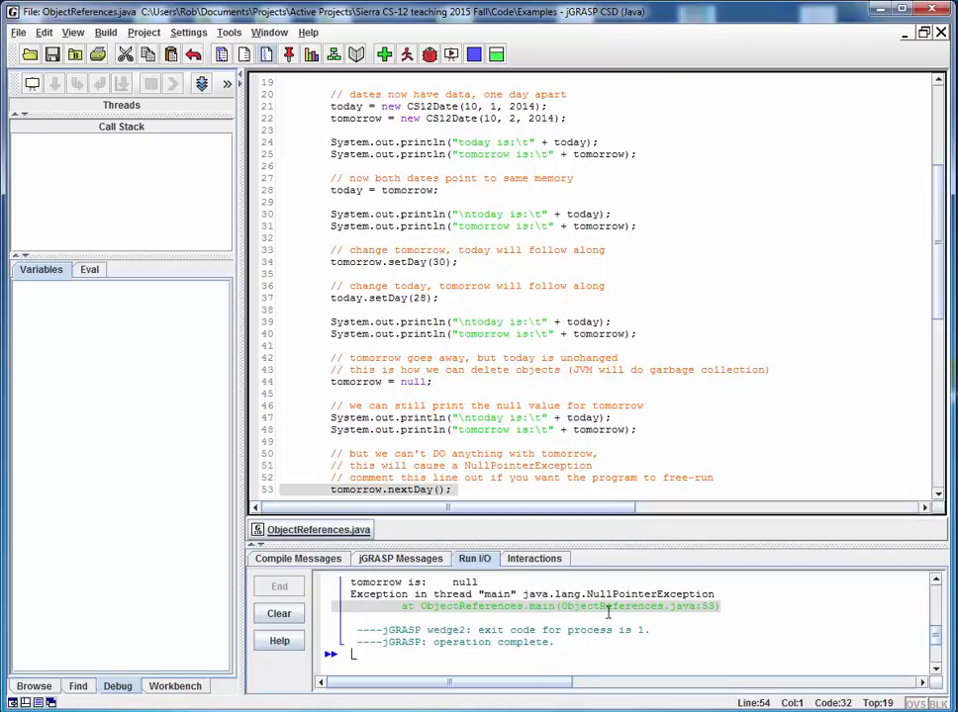
mouse_move(423, 28)
type("//")
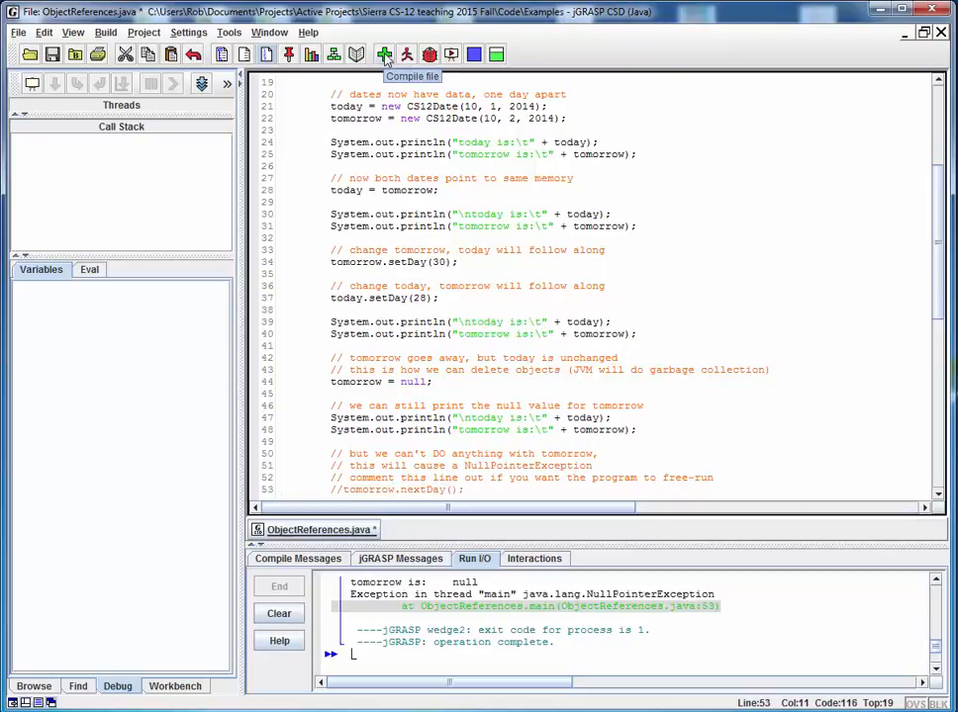
Recompile with tomorrow.nextDay() commented out and run the program to completion
left_click(384, 55)
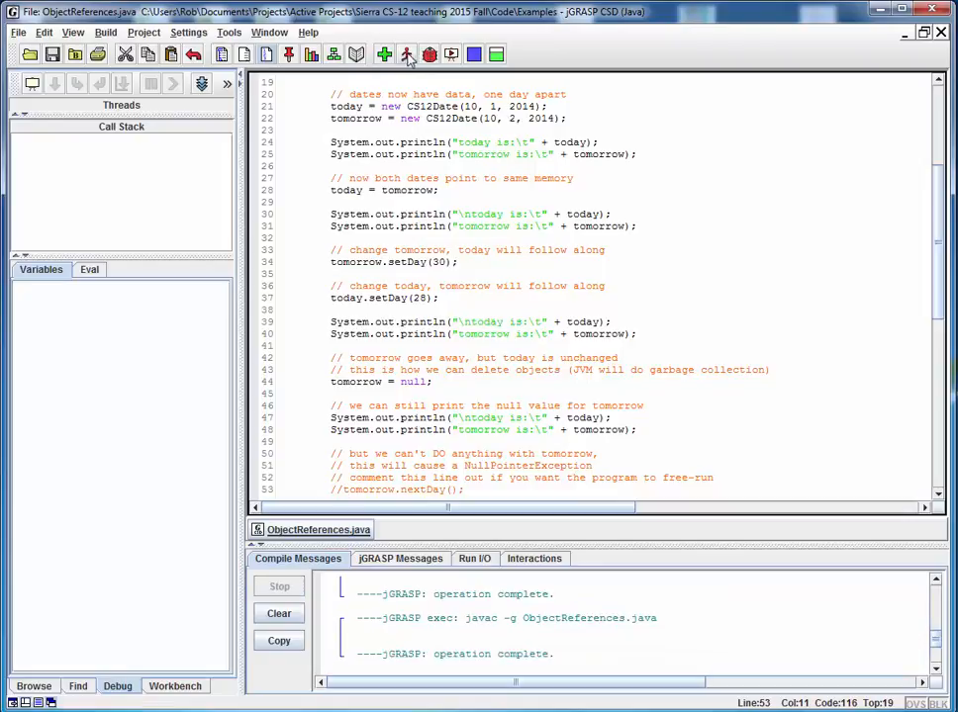
left_click(407, 54)
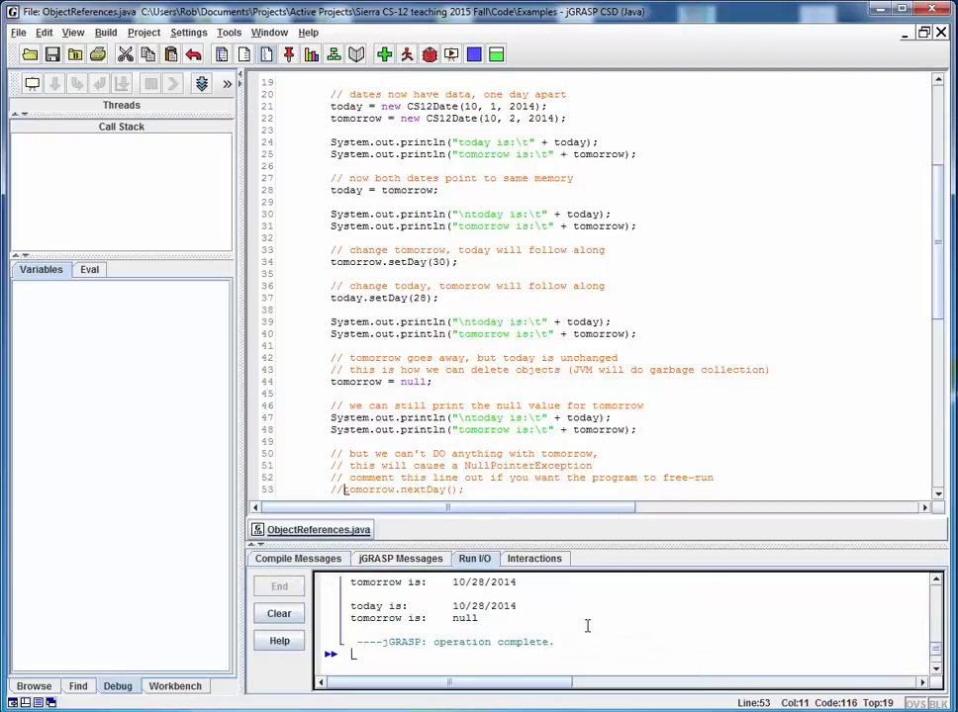